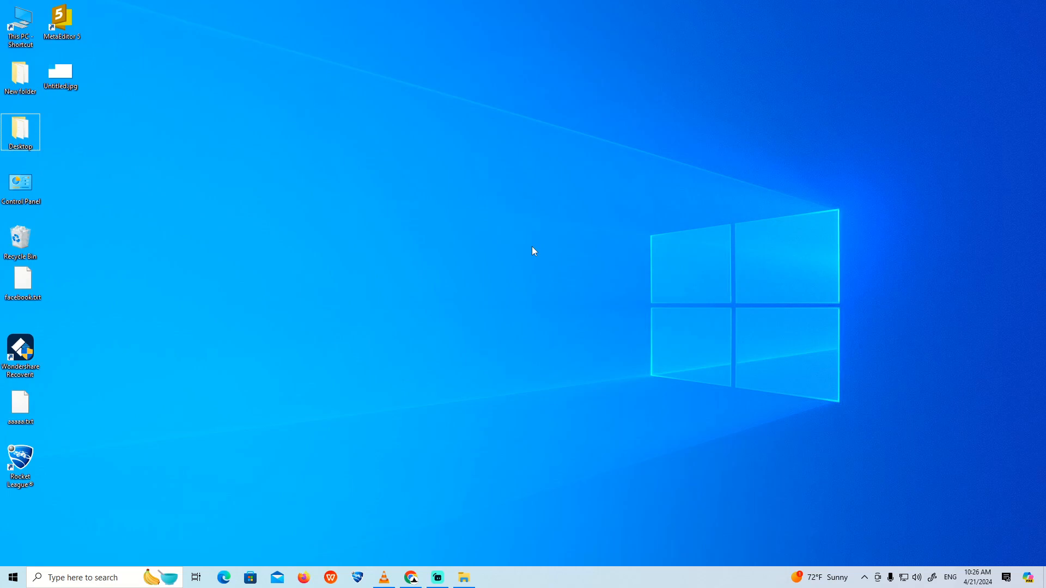
# Bring up the Start menu from the taskbar.
pyautogui.click(11, 578)
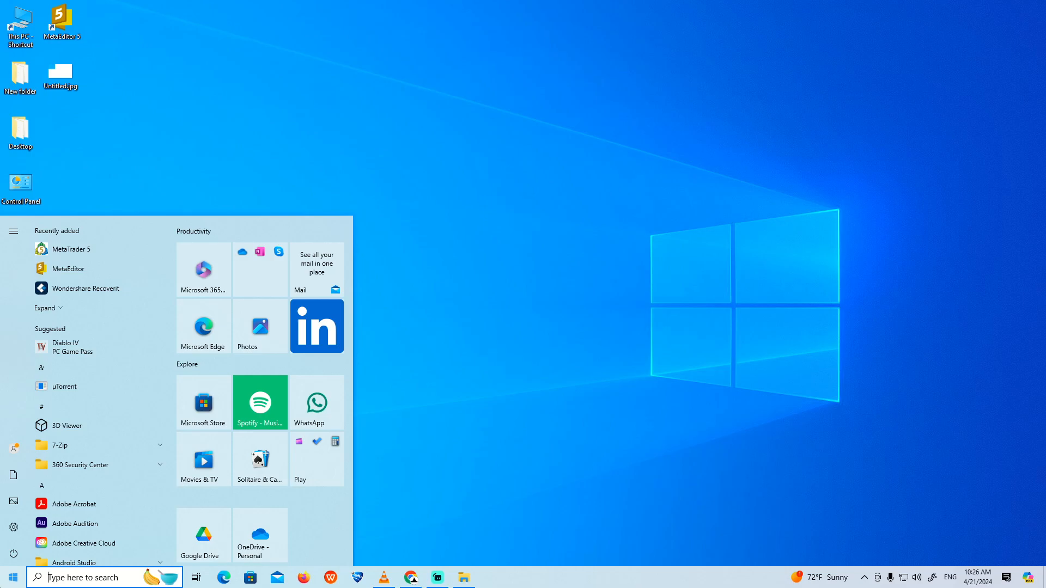
# Search for 'chrome' and go to the Programs folder holding the Google Chrome shortcut.
pyautogui.write('chrome')
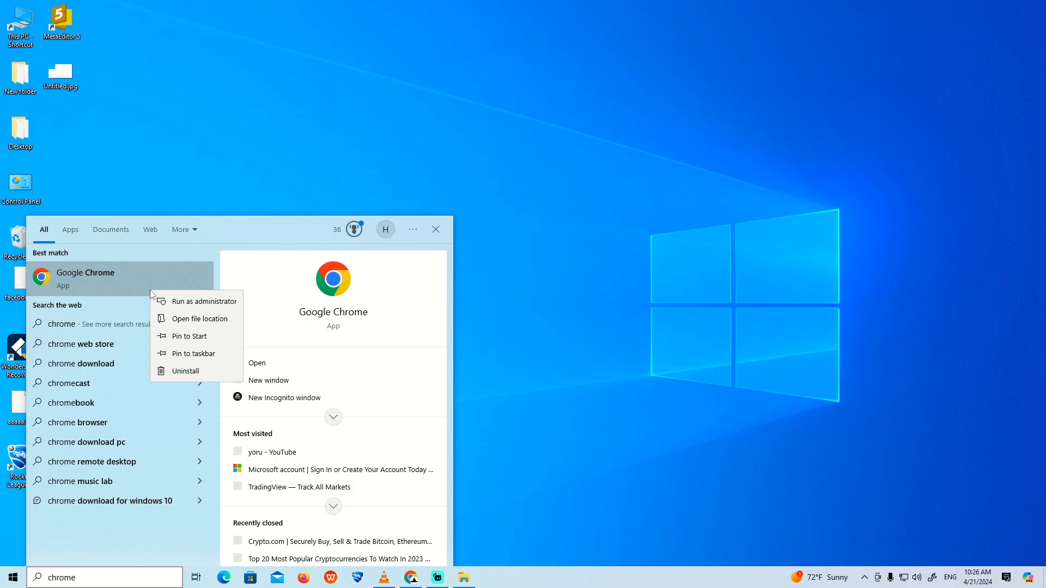
pyautogui.click(197, 318)
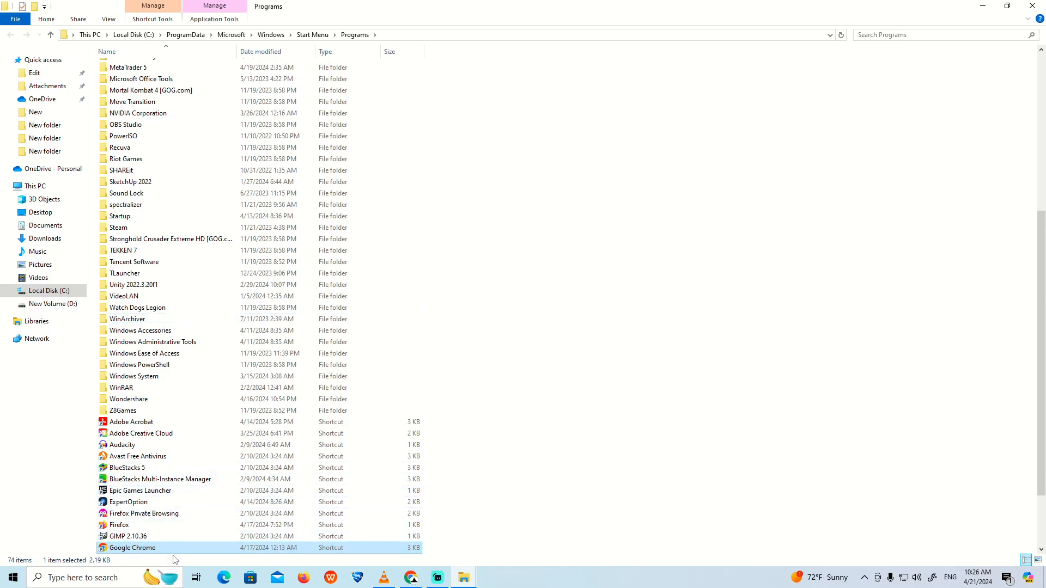
# Jump from the Google Chrome shortcut to the Application folder and select chrome.exe for its context actions.
pyautogui.rightClick(132, 548)
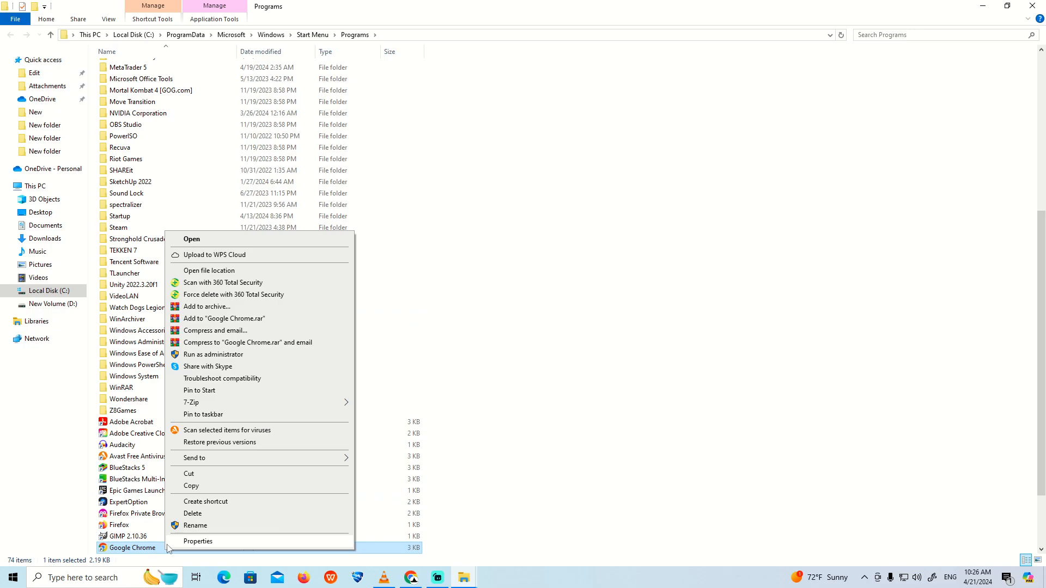
pyautogui.click(208, 270)
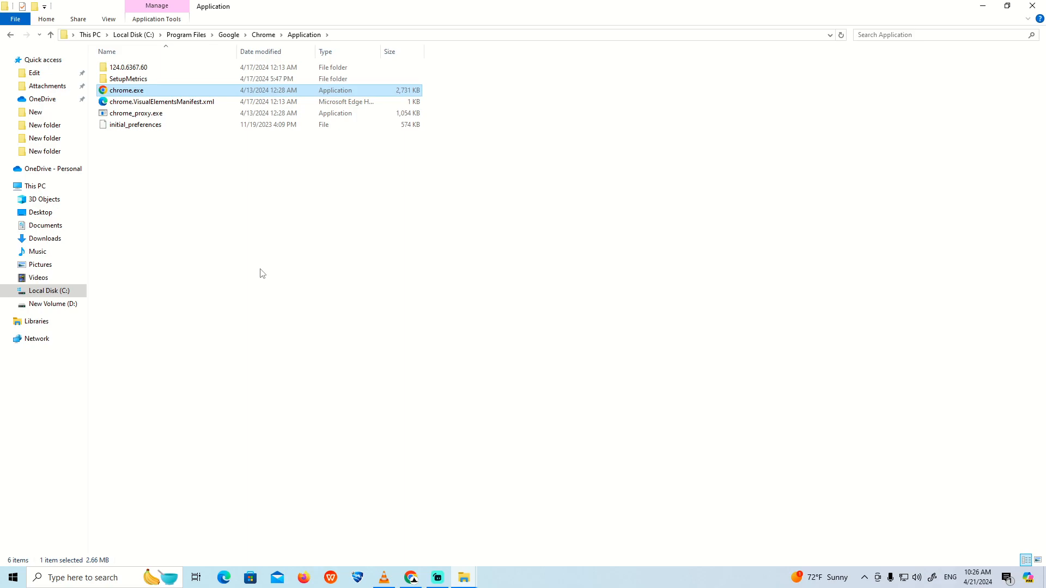
pyautogui.click(265, 278)
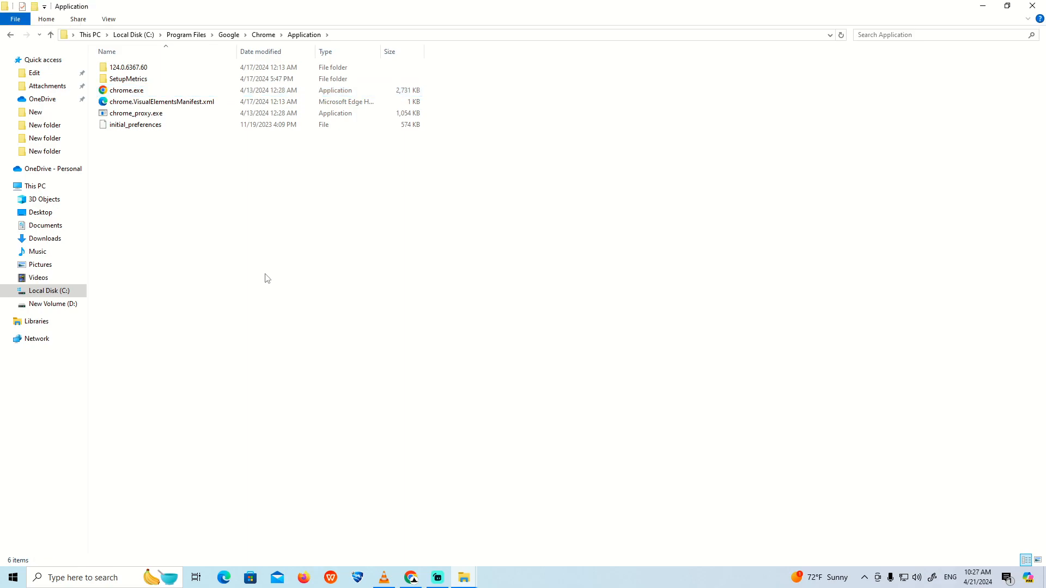
pyautogui.click(126, 90)
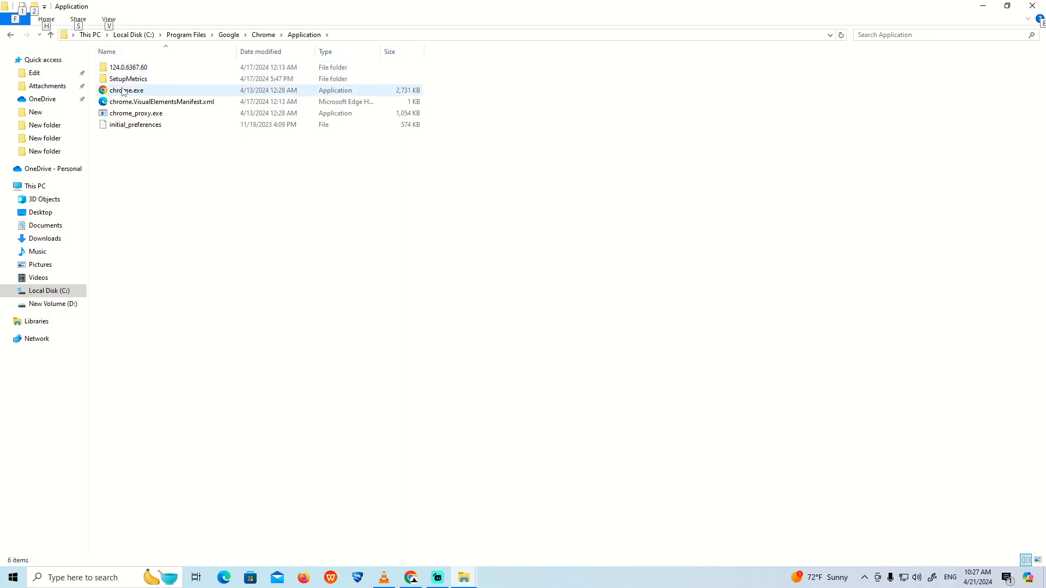
pyautogui.rightClick(125, 90)
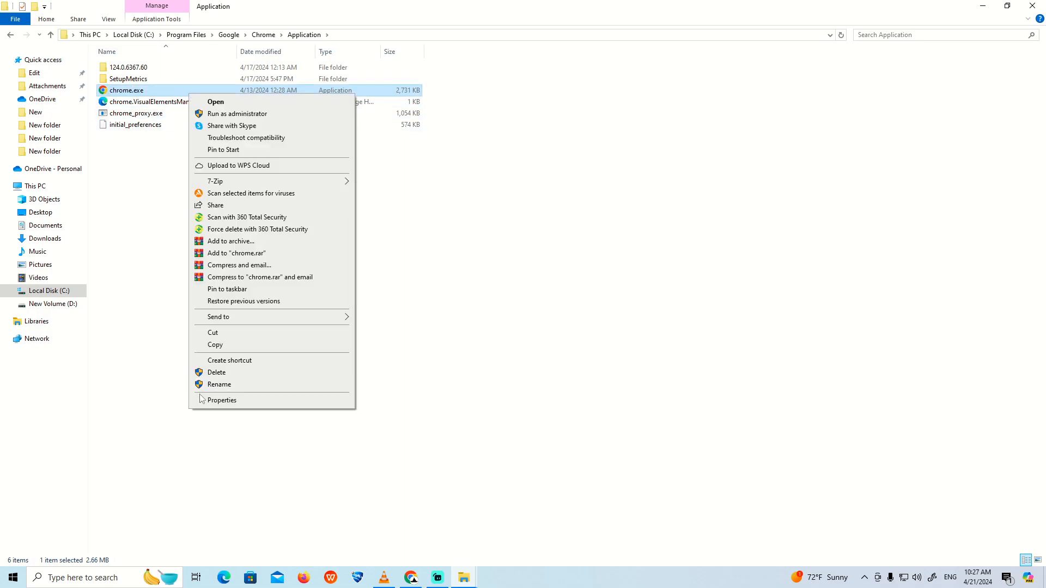
# In chrome.exe Properties, Compatibility settings, enable Windows 8 compatibility mode.
pyautogui.click(221, 400)
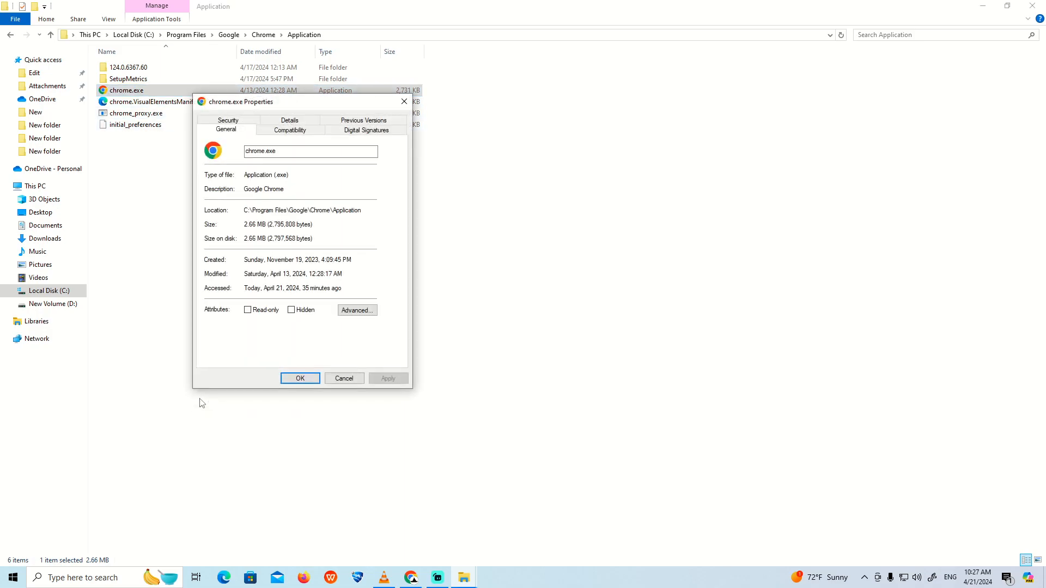
pyautogui.moveTo(301, 144)
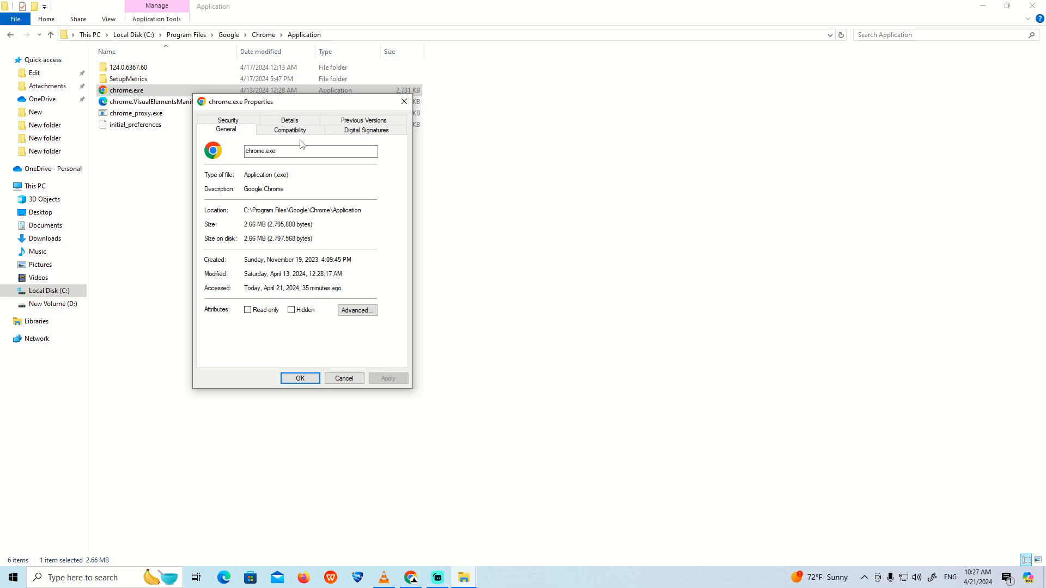
pyautogui.click(290, 130)
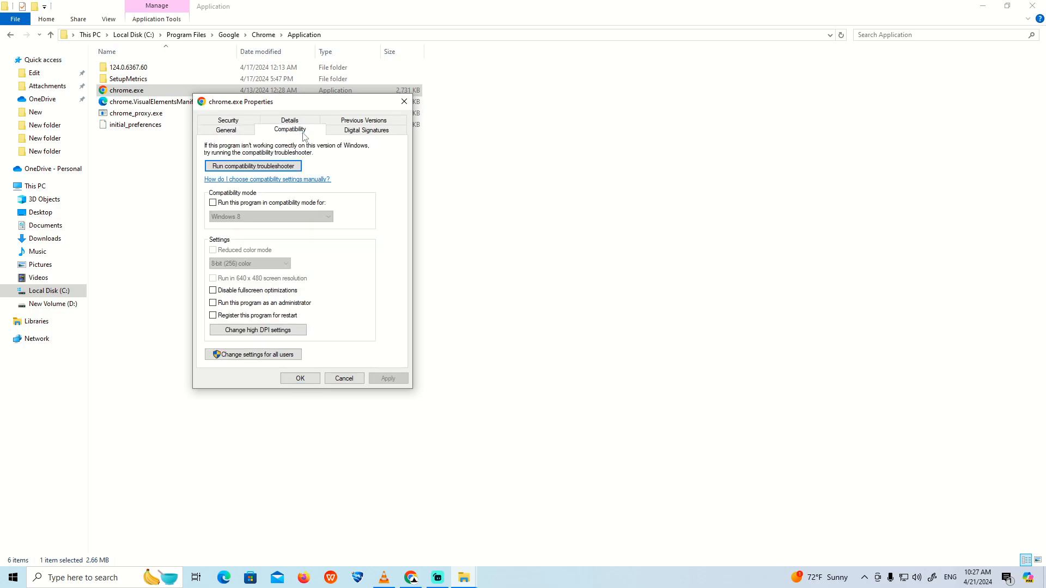
pyautogui.moveTo(283, 202)
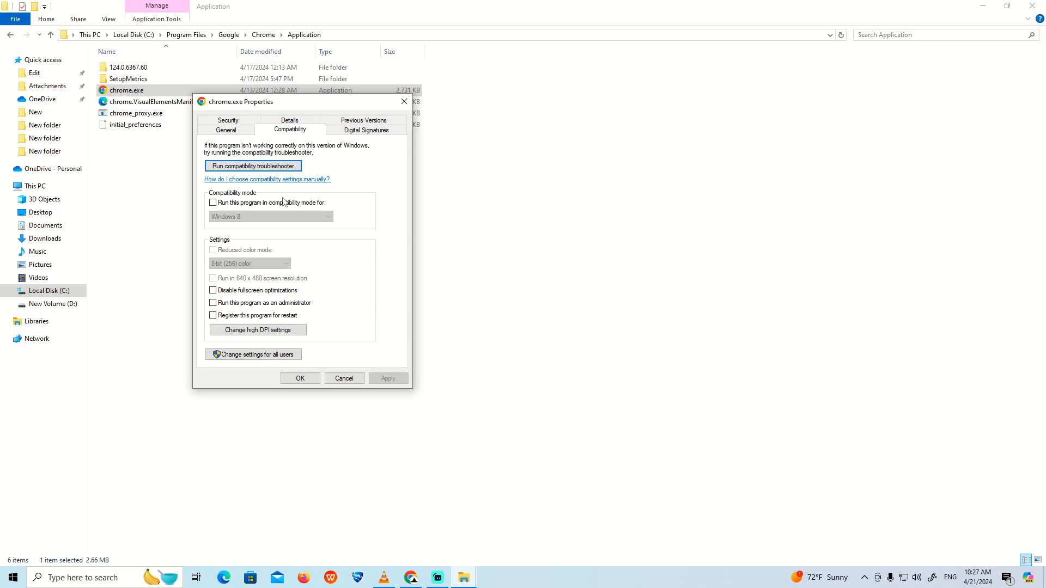
pyautogui.click(213, 203)
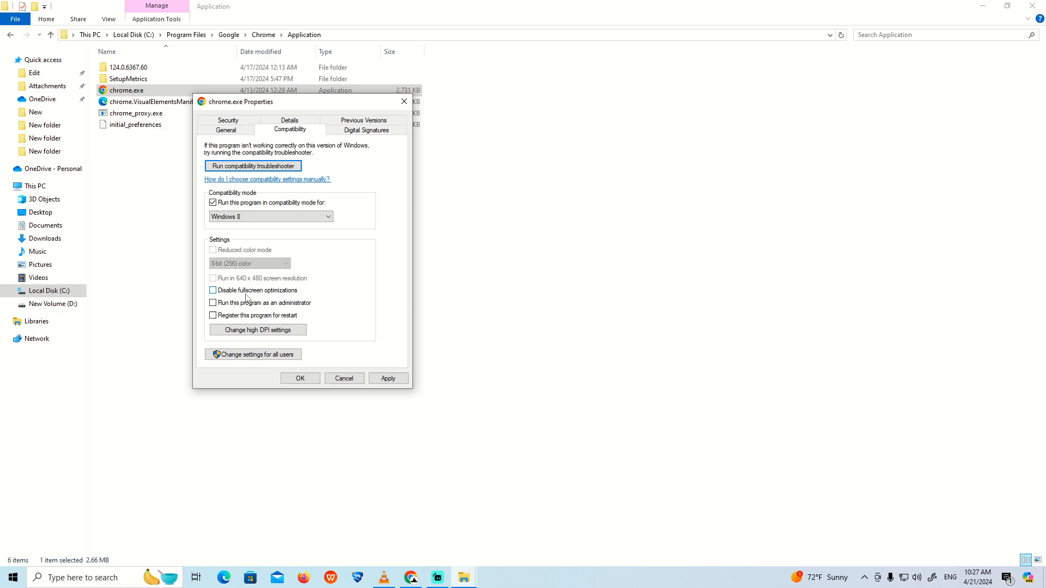
# Disable fullscreen optimizations, always run as administrator, and go to the high DPI settings.
pyautogui.click(212, 290)
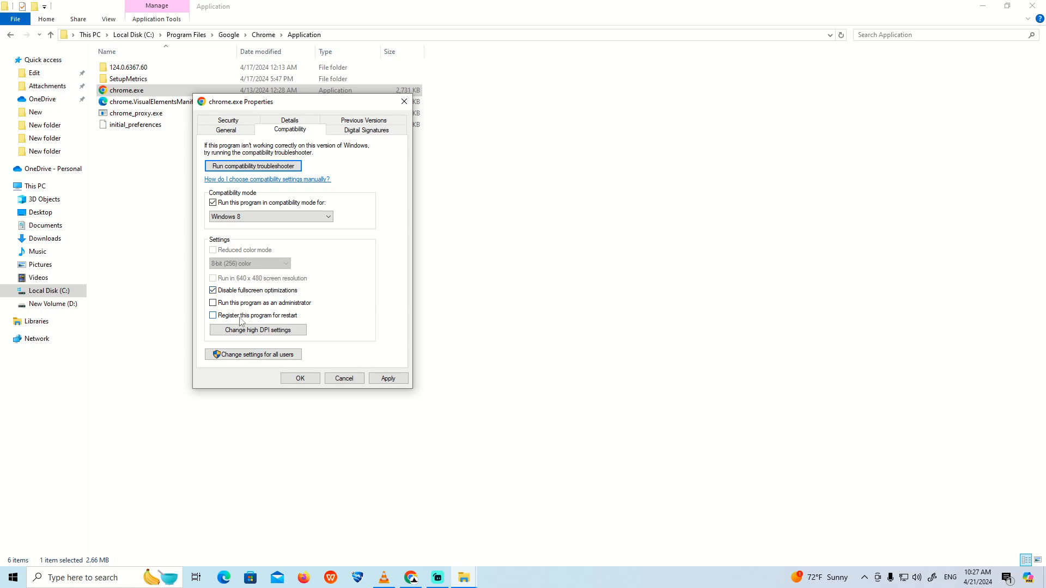
pyautogui.click(212, 303)
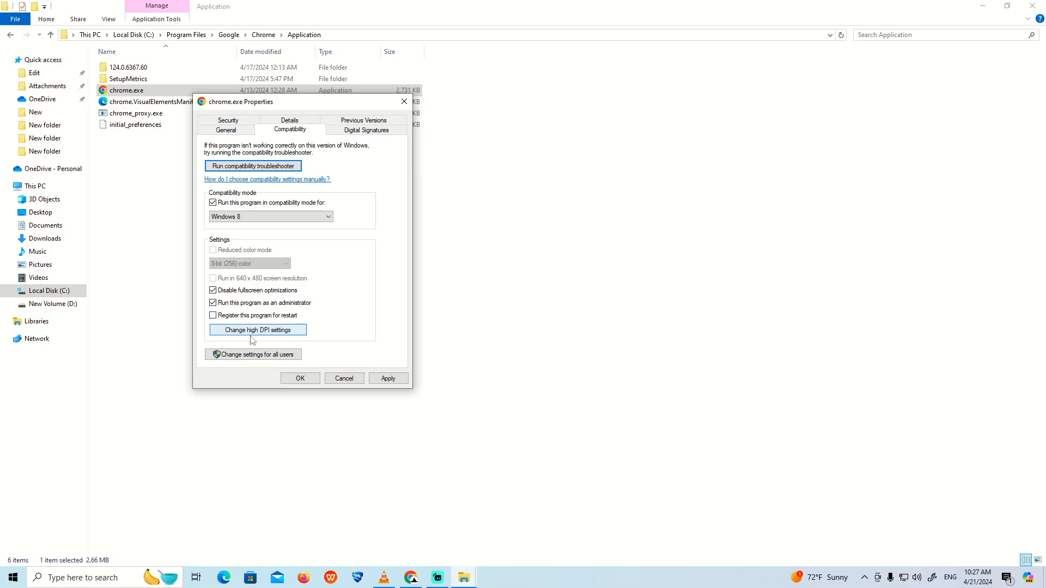
pyautogui.click(257, 329)
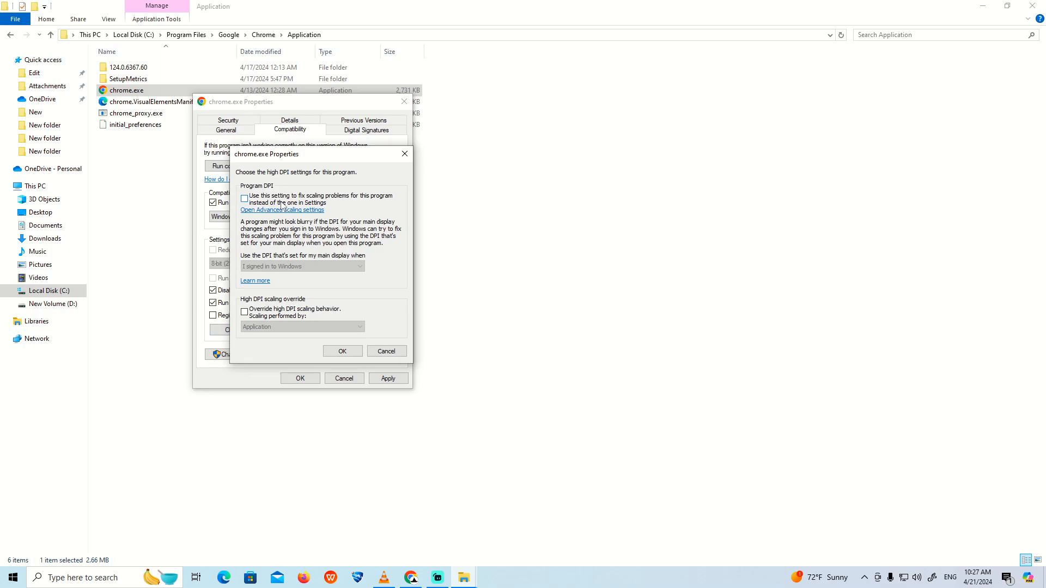
# Enable the program DPI scaling fix and high DPI override, then confirm both dialogs with OK.
pyautogui.click(244, 198)
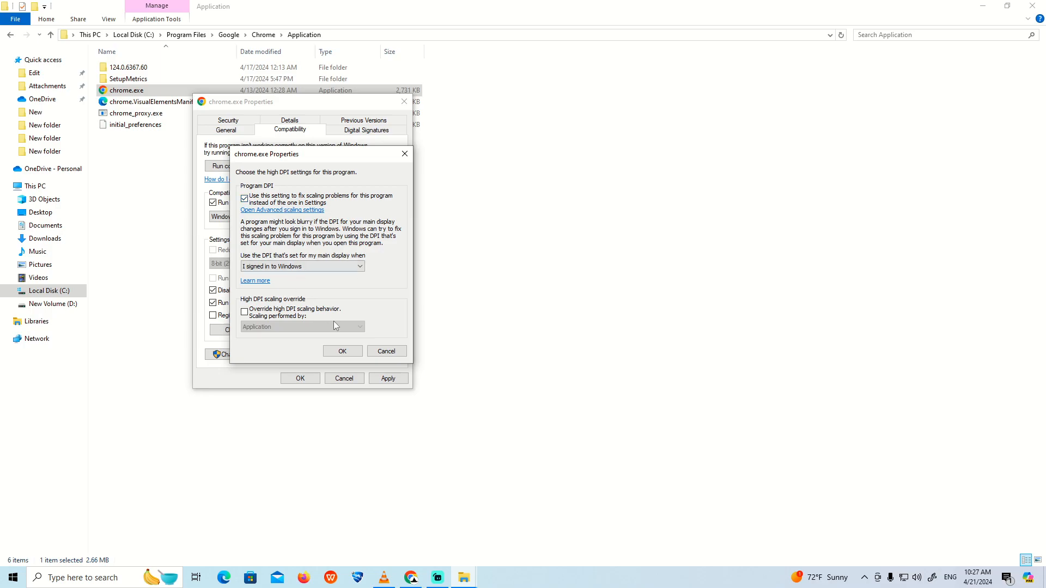
pyautogui.click(244, 313)
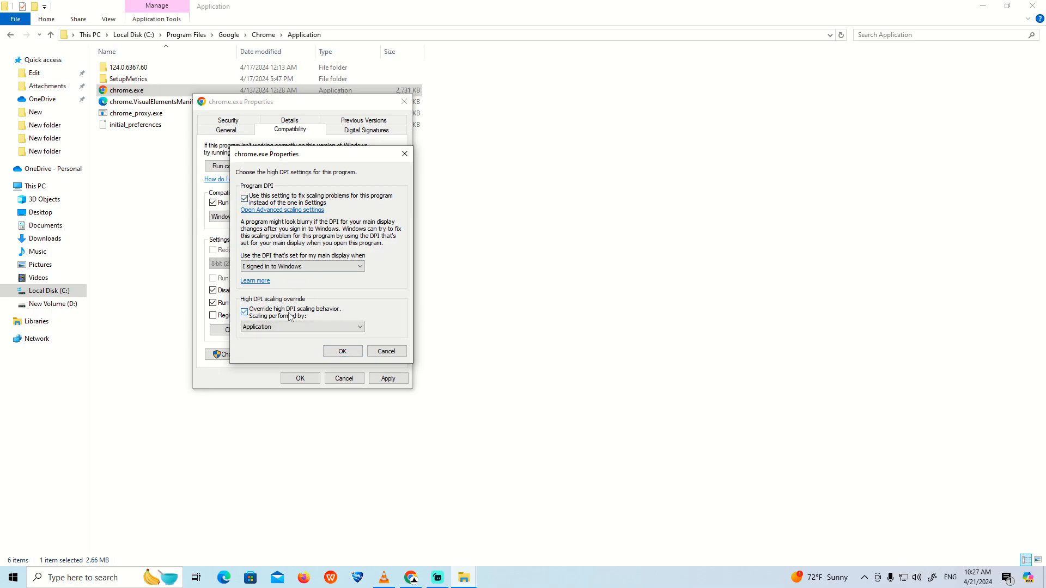
pyautogui.click(244, 311)
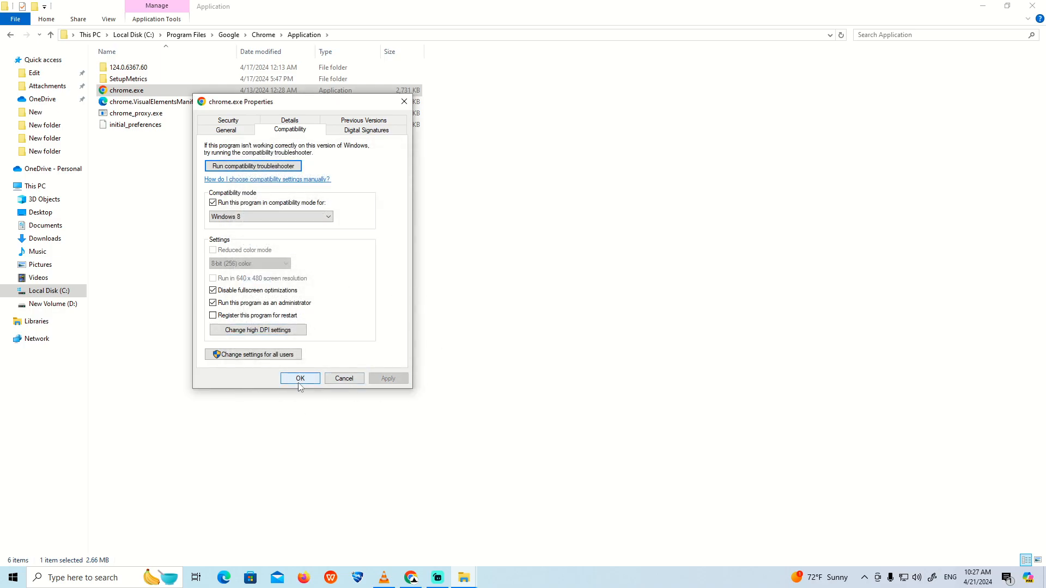
pyautogui.click(300, 378)
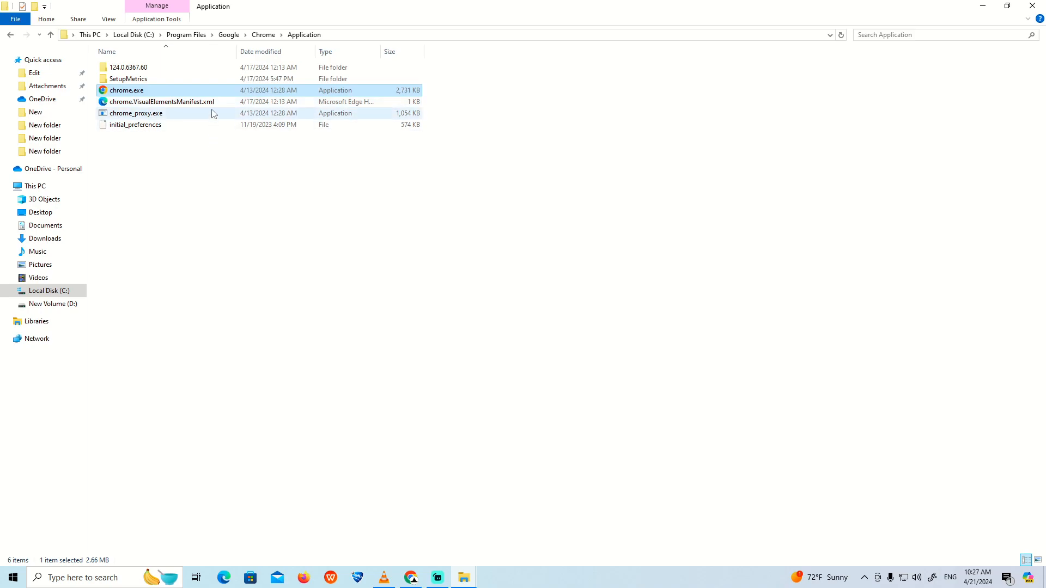
pyautogui.moveTo(212, 91)
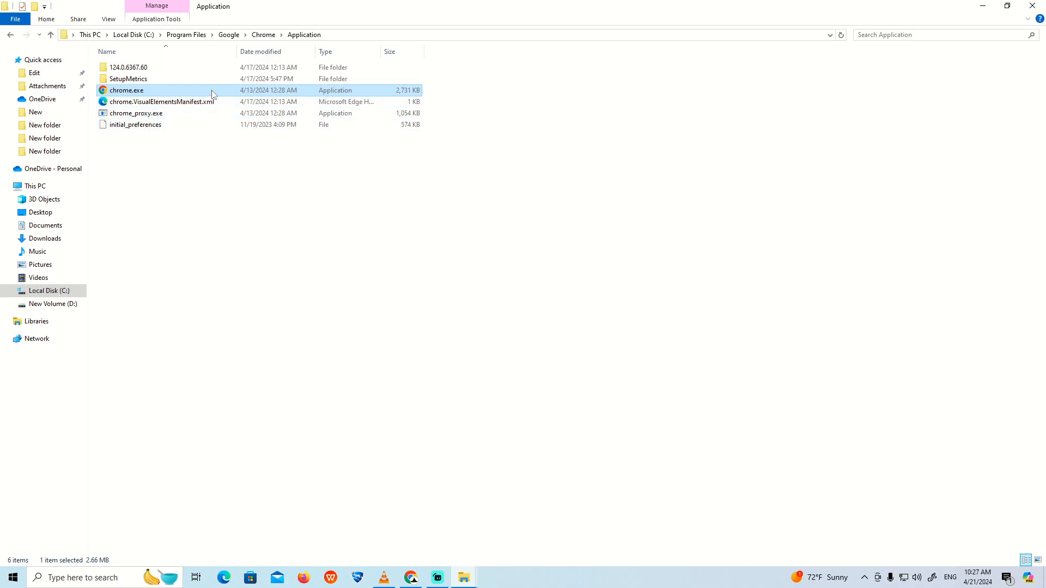